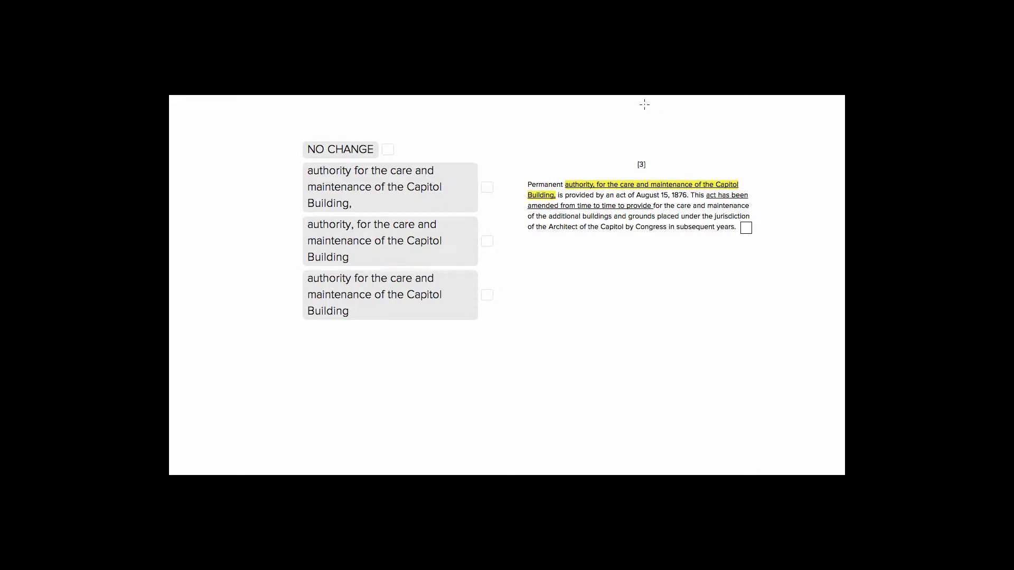
mouse_move(355, 297)
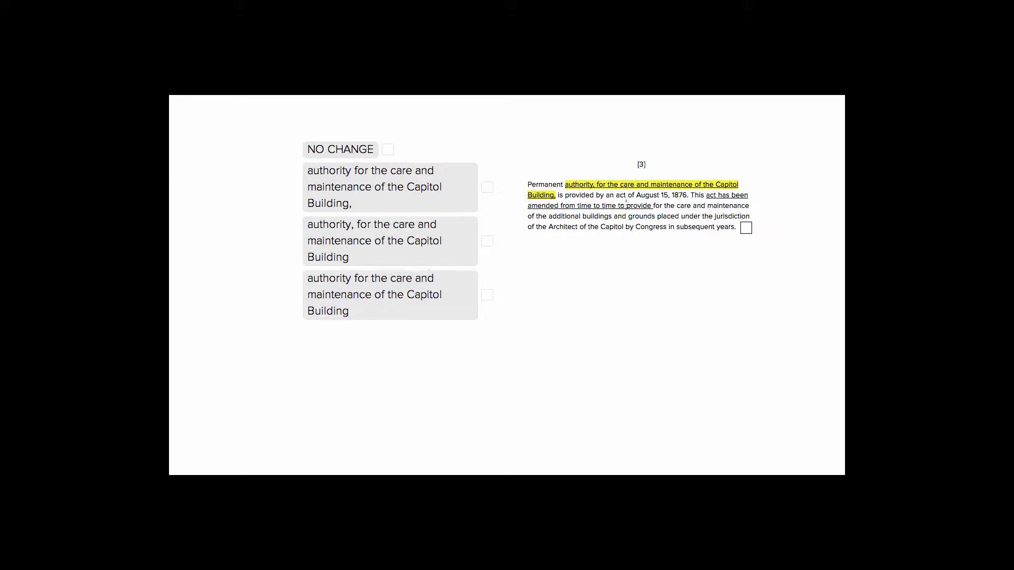
mouse_move(591, 201)
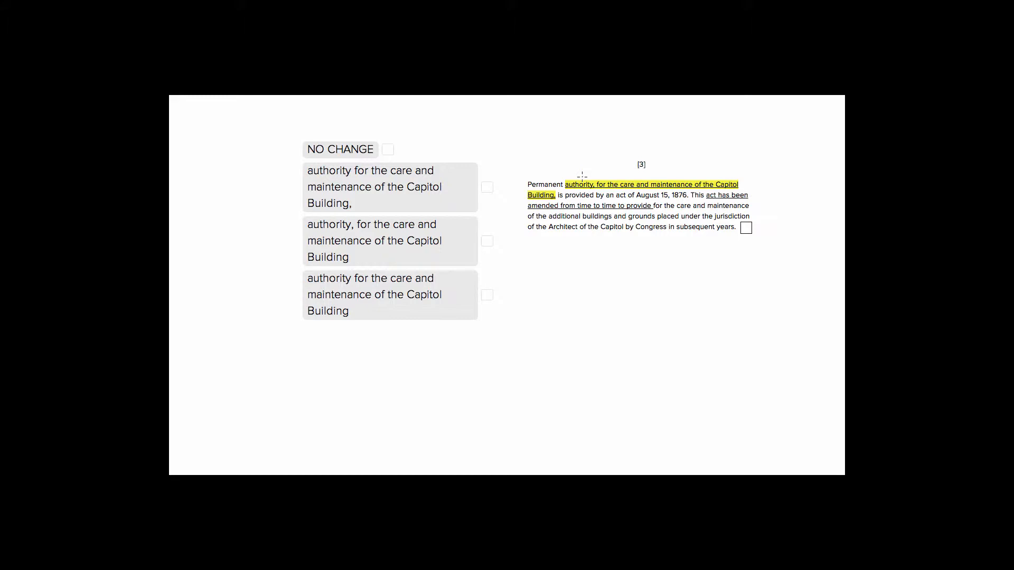
mouse_move(612, 206)
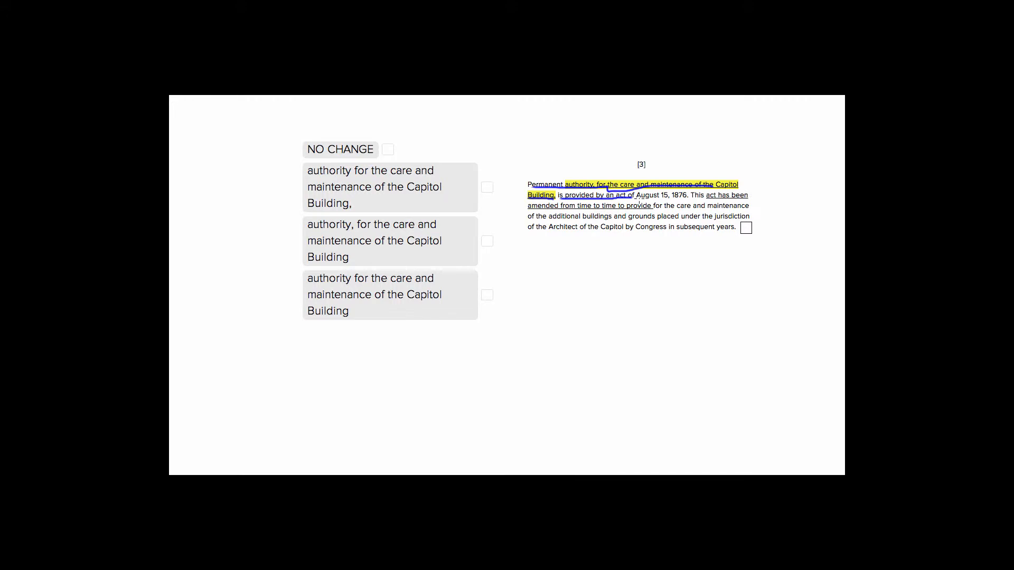
mouse_move(719, 195)
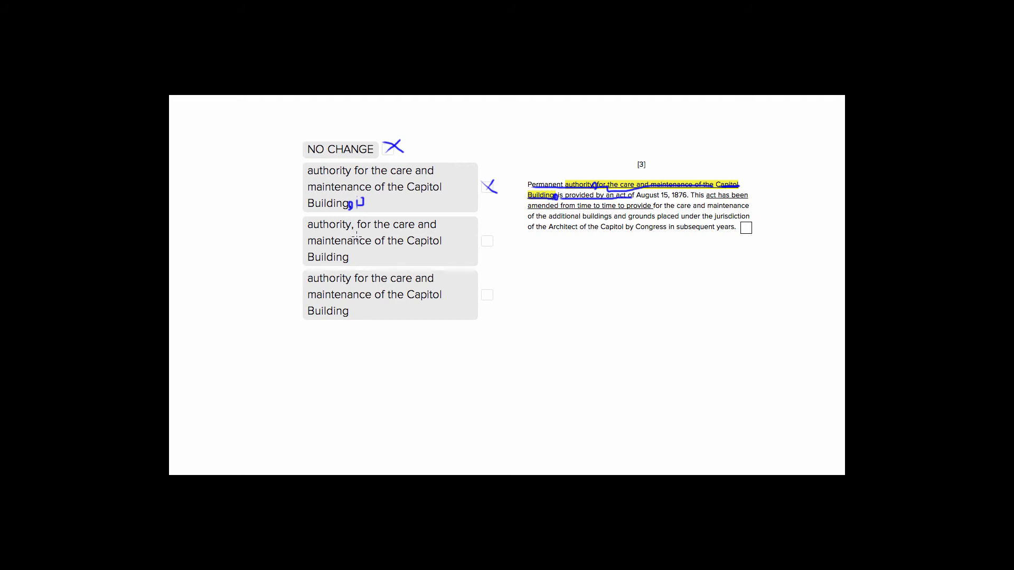
mouse_move(372, 269)
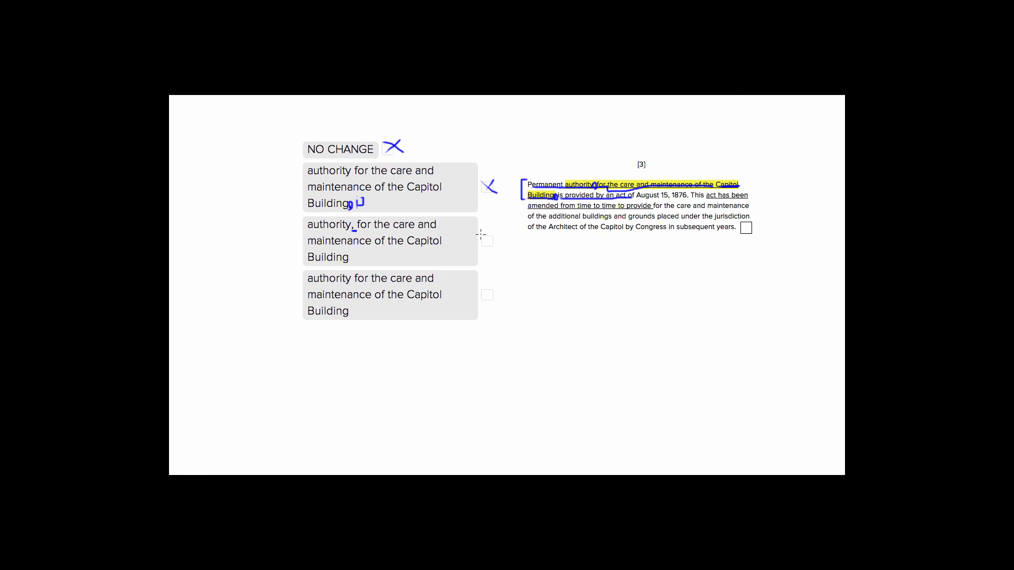
Cross out choice C in blue ink, marking its comma after "authority"
left_click(486, 241)
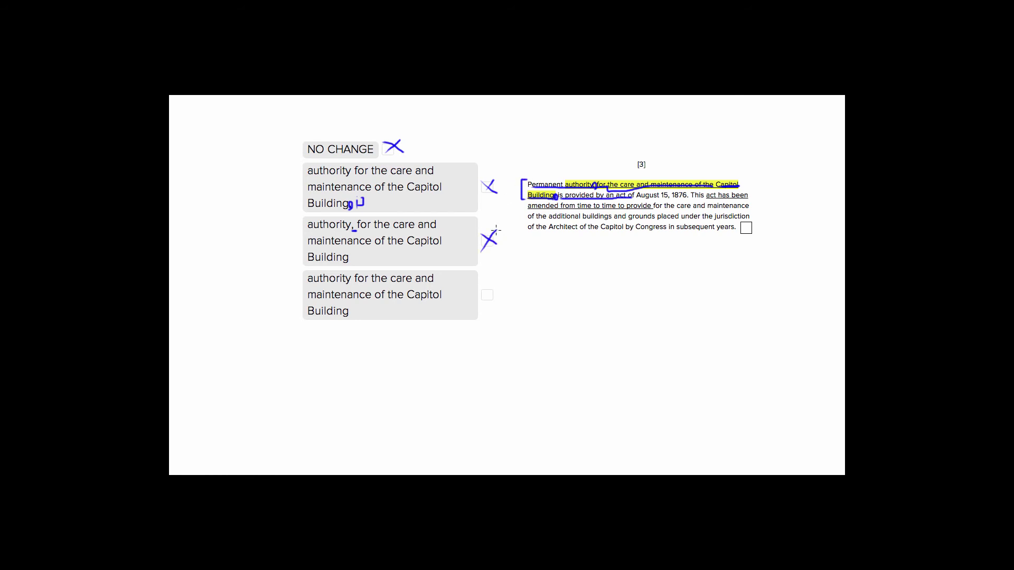